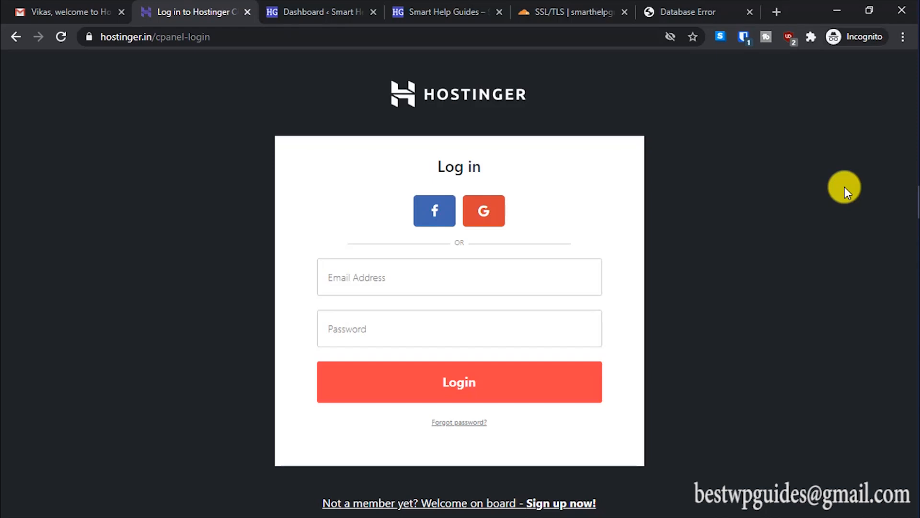
mouse_move(116, 130)
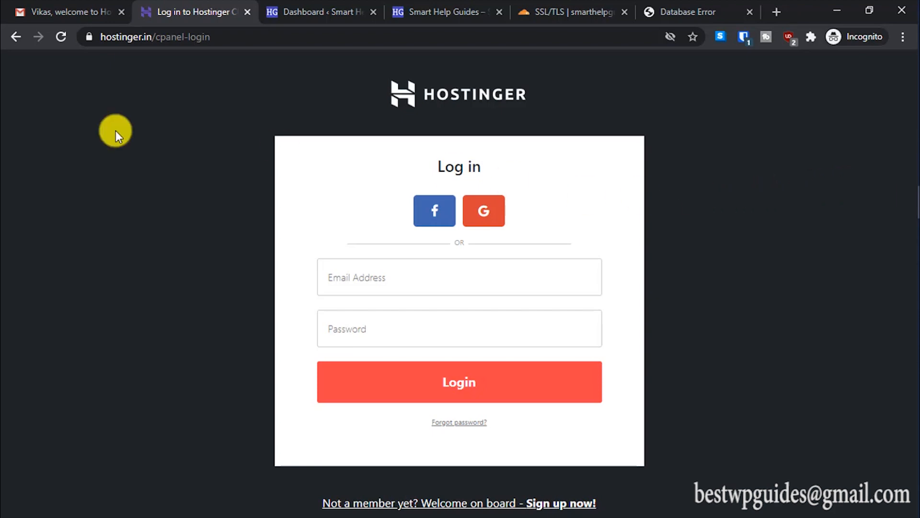
mouse_move(107, 218)
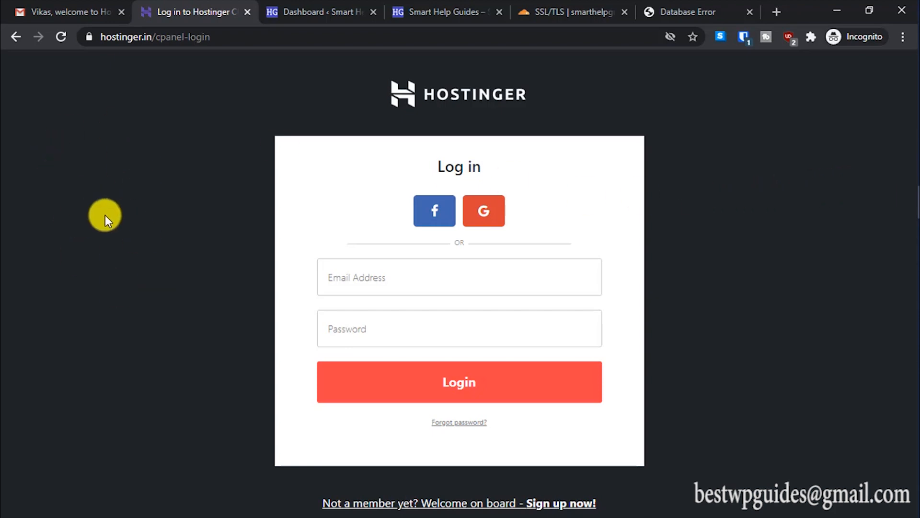
mouse_move(108, 211)
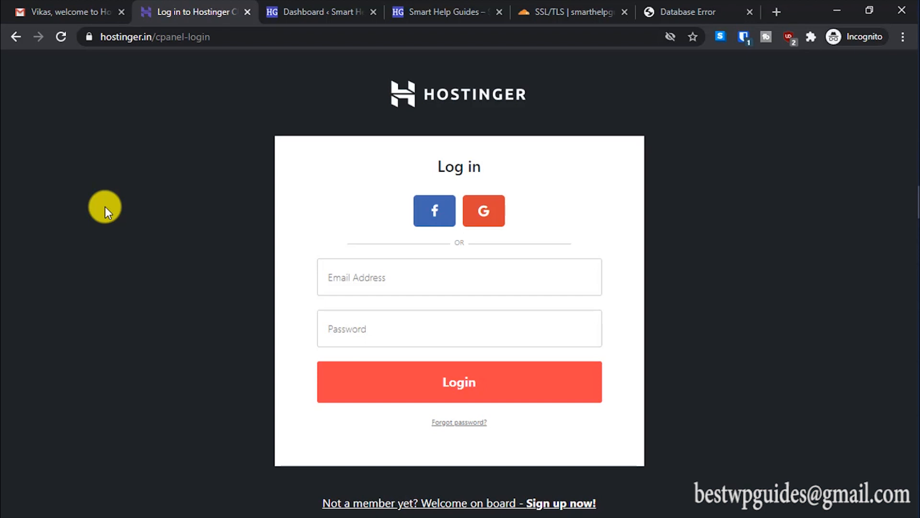
mouse_move(184, 194)
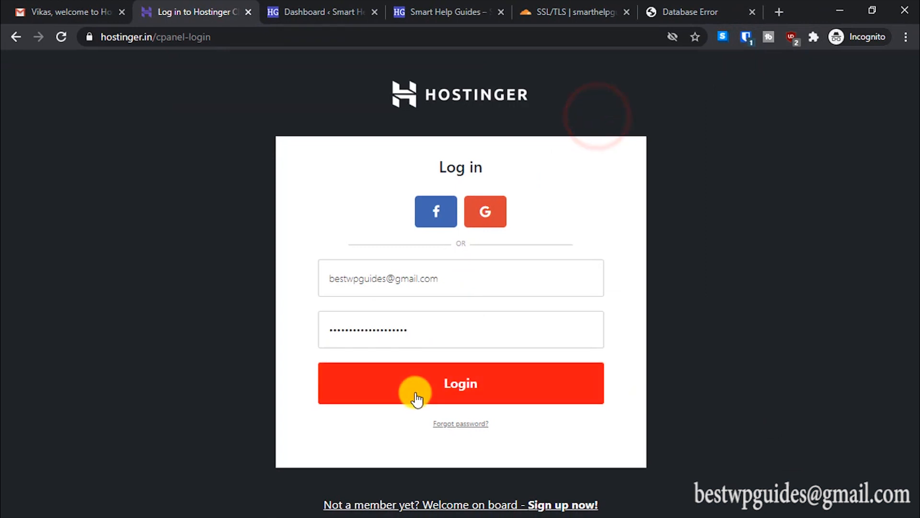
Sign in to the Hostinger account and land on the hPanel home dashboard
left_click(461, 384)
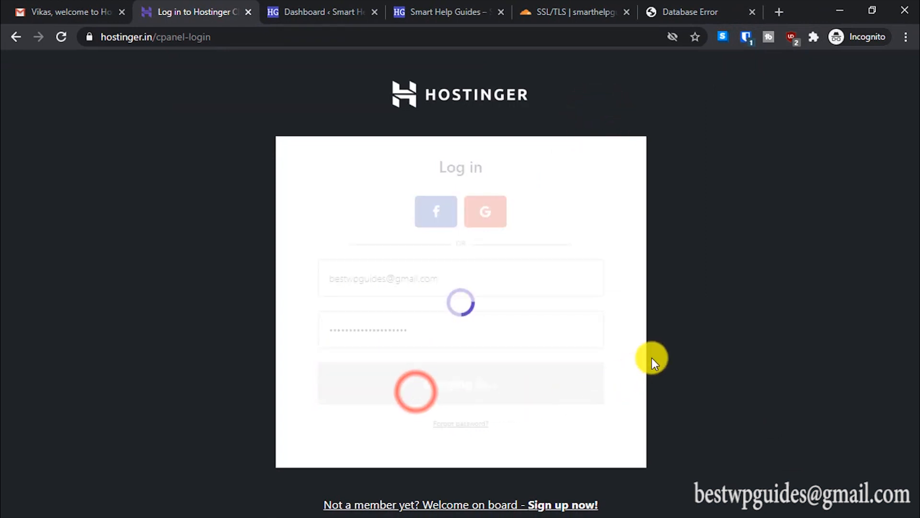
left_click(460, 383)
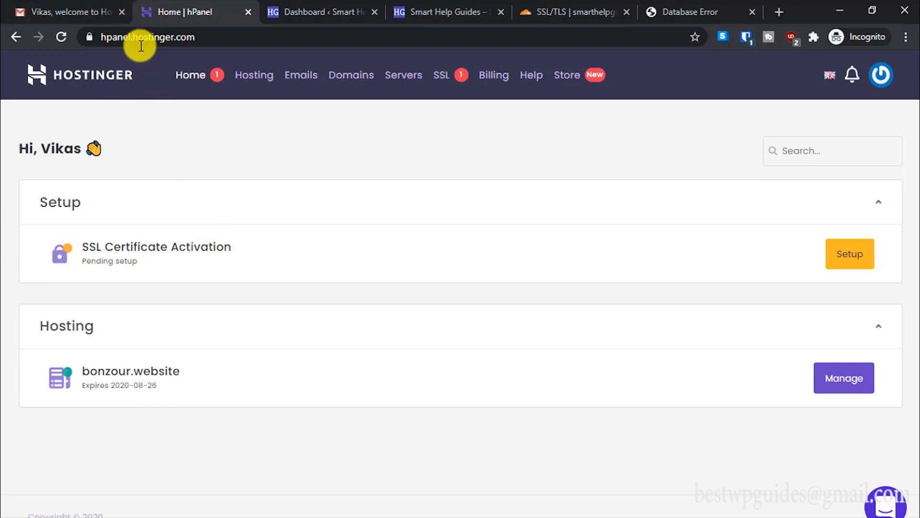
mouse_move(191, 178)
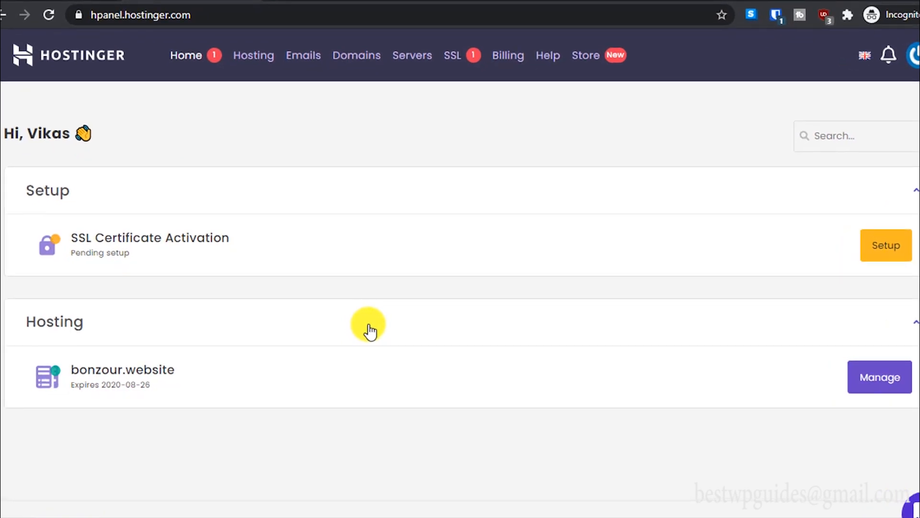
mouse_move(364, 329)
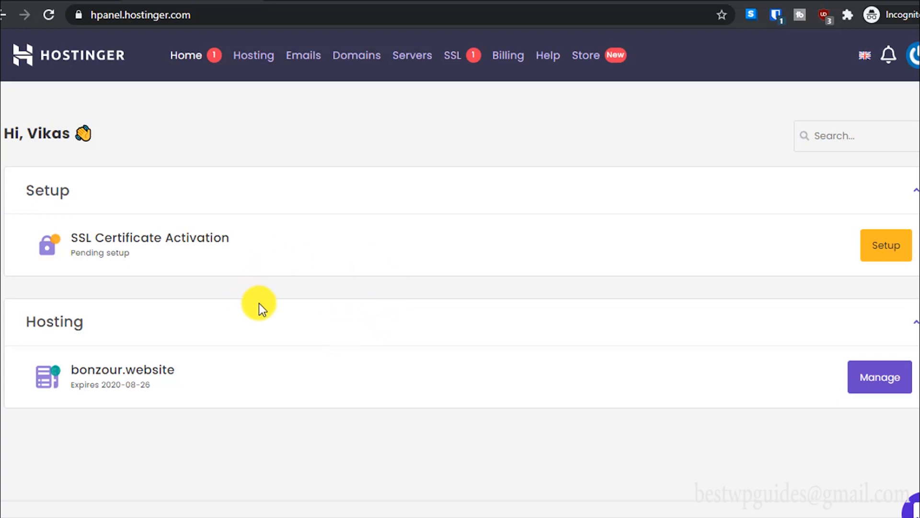
mouse_move(136, 304)
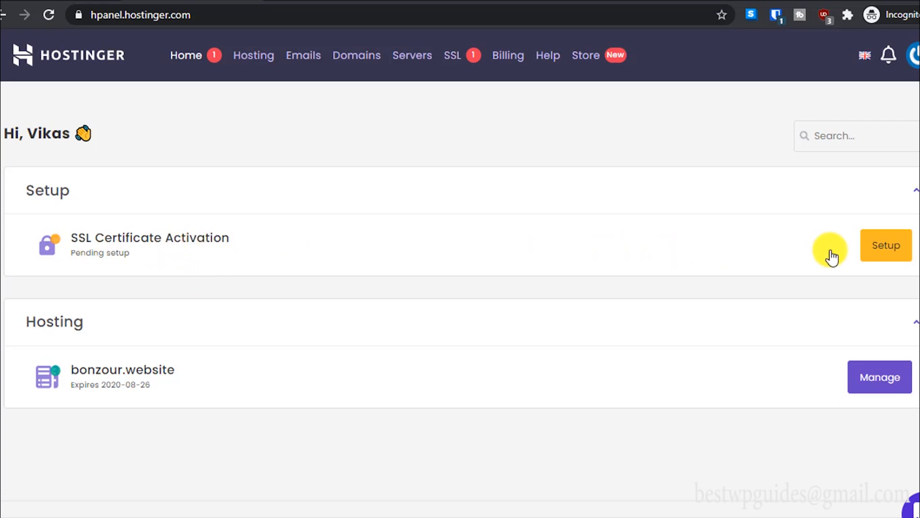
mouse_move(696, 260)
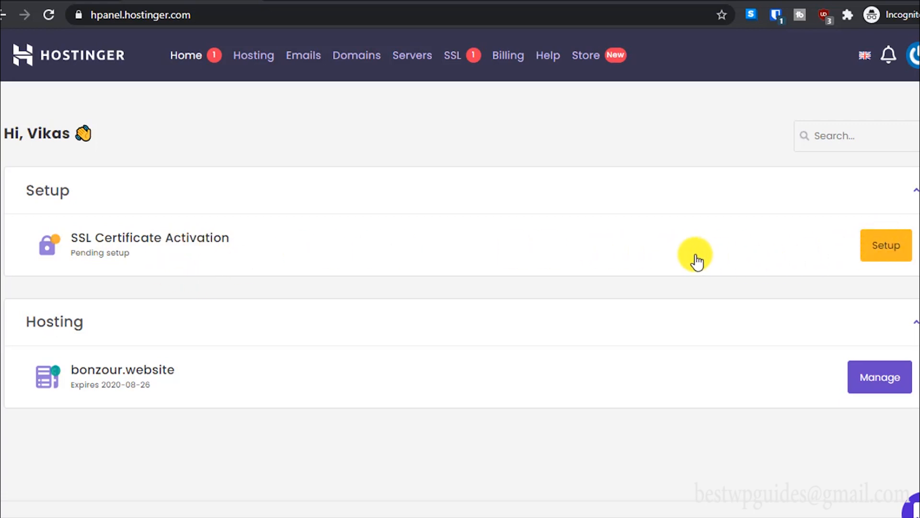
mouse_move(299, 244)
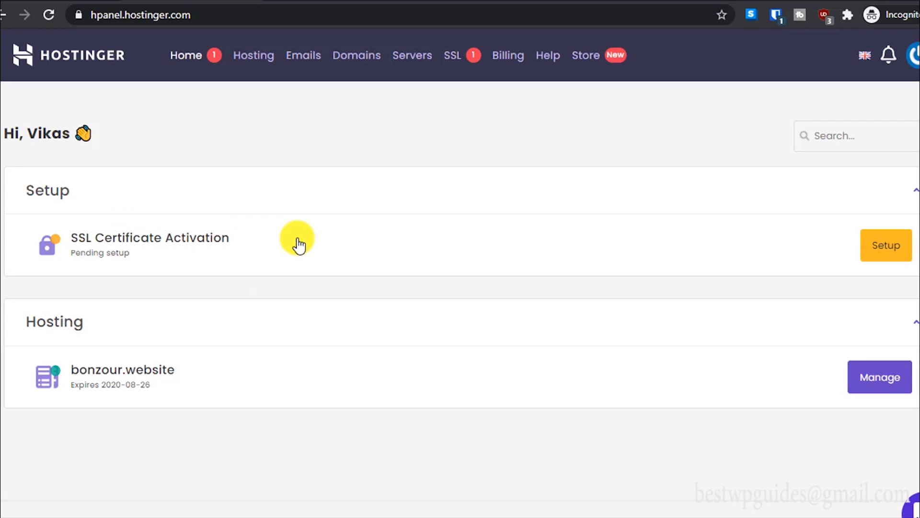
mouse_move(327, 89)
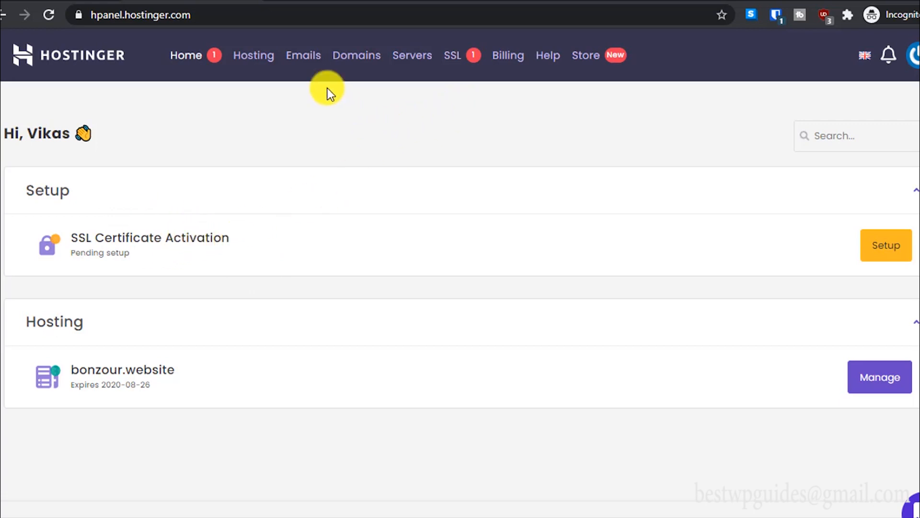
mouse_move(448, 65)
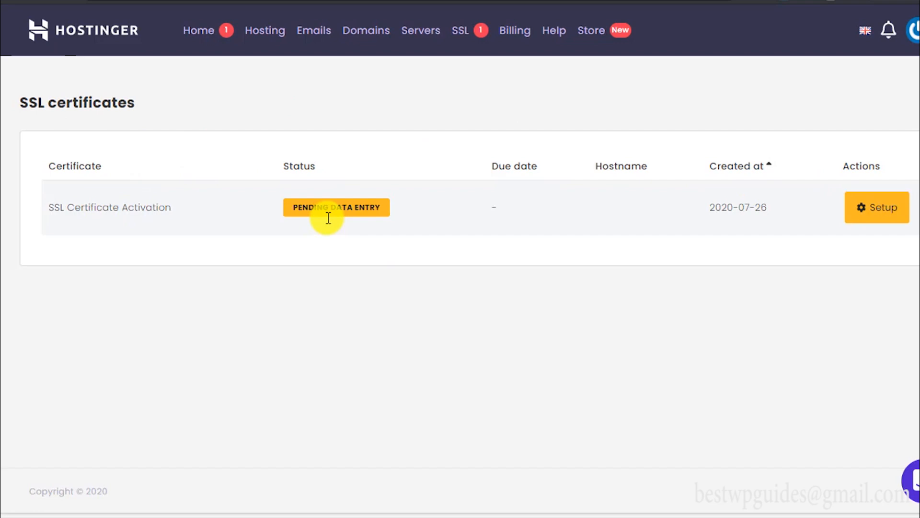
mouse_move(876, 207)
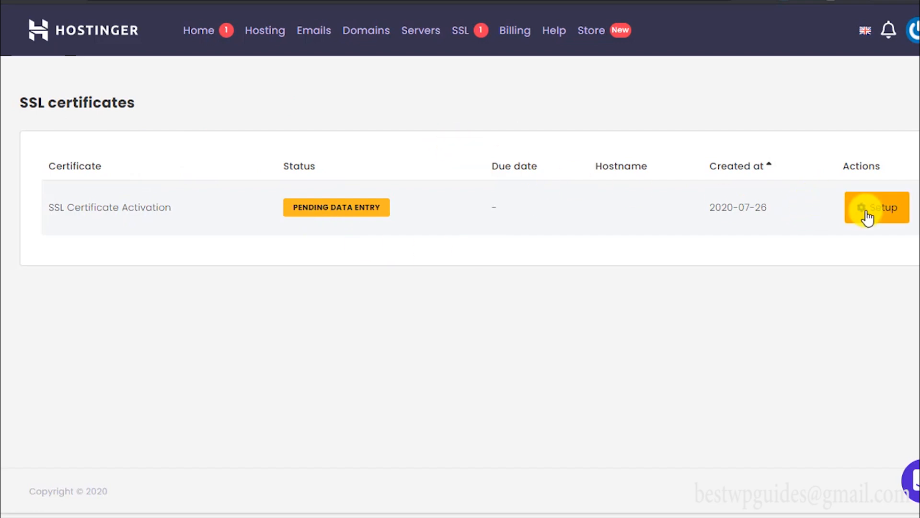
Start setup of the pending SSL certificate, bringing up the domain selection dialog
left_click(877, 207)
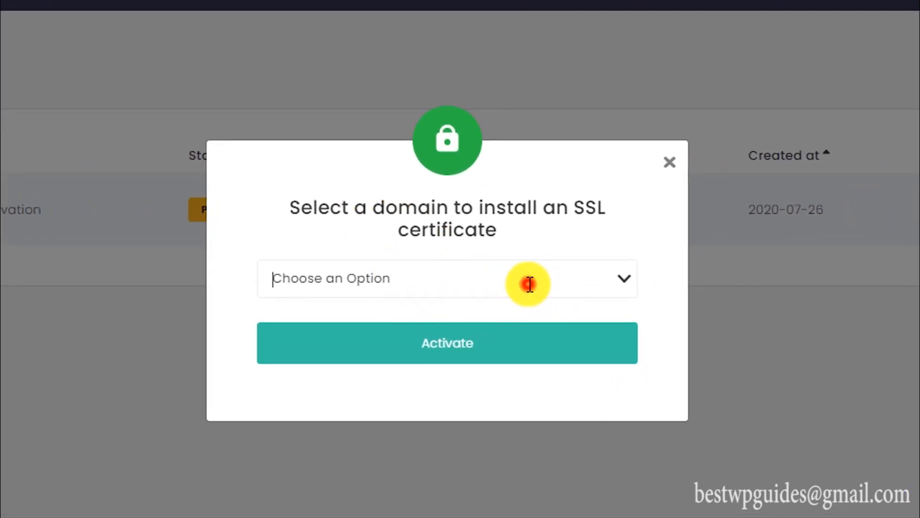
Choose bonzour.website for the free SSL certificate and activate it
left_click(446, 278)
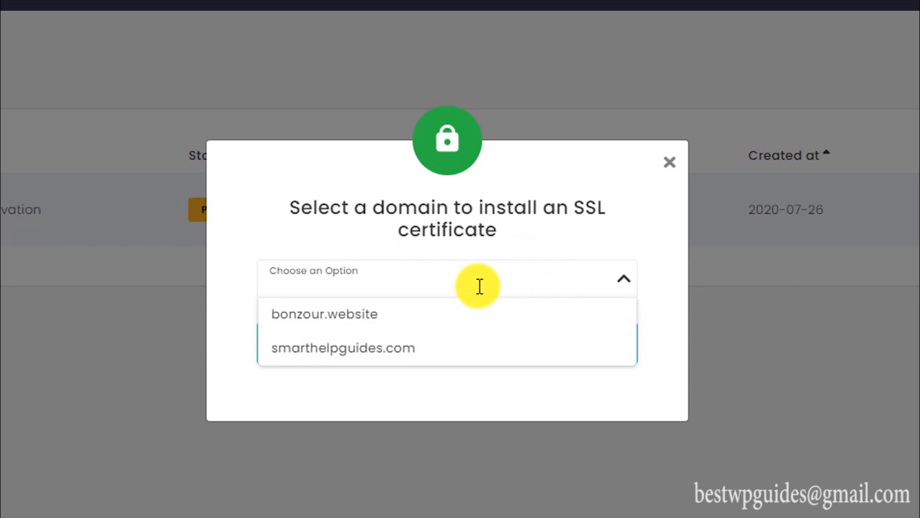
mouse_move(404, 277)
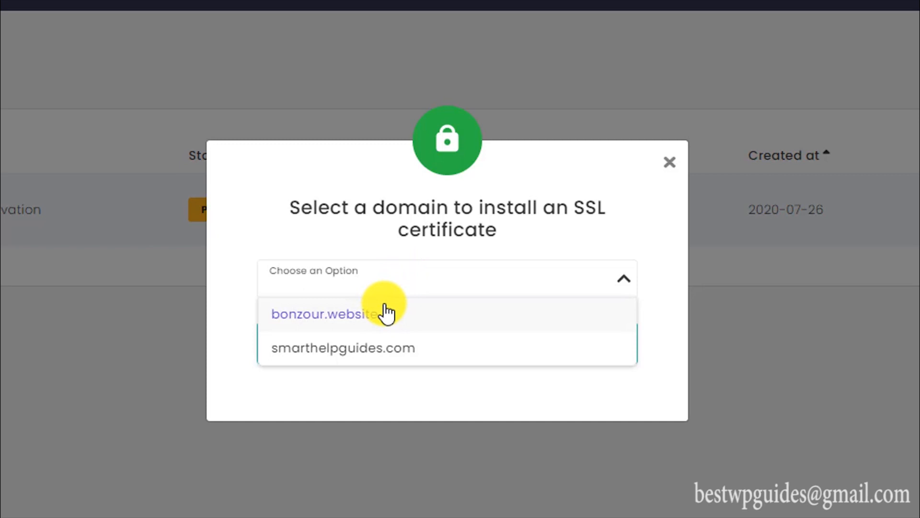
left_click(326, 314)
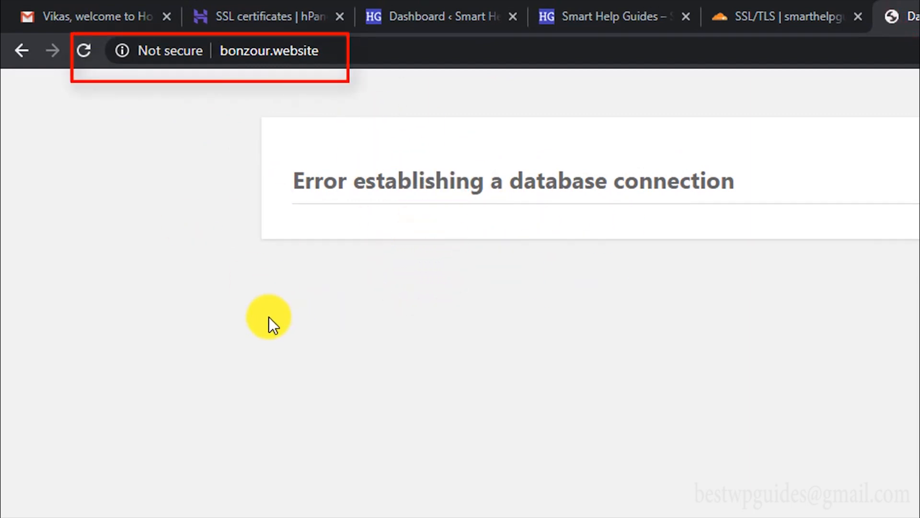
mouse_move(143, 108)
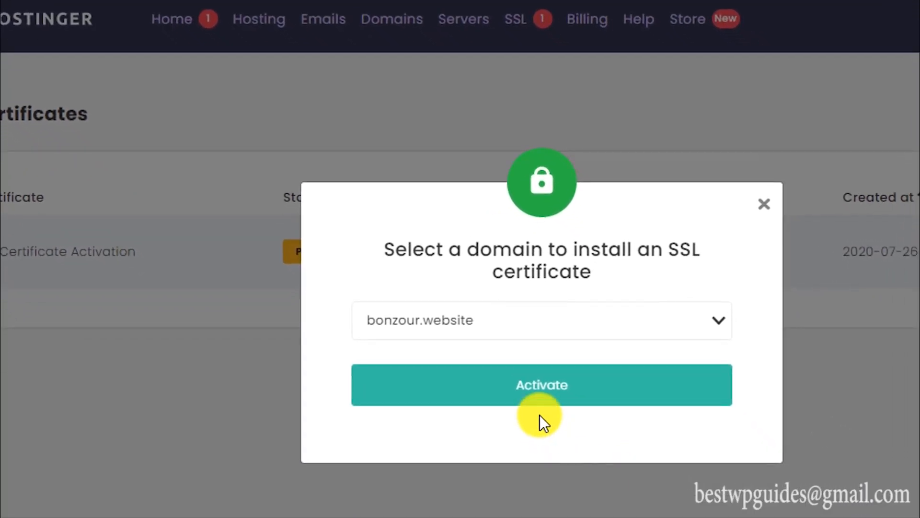
left_click(541, 385)
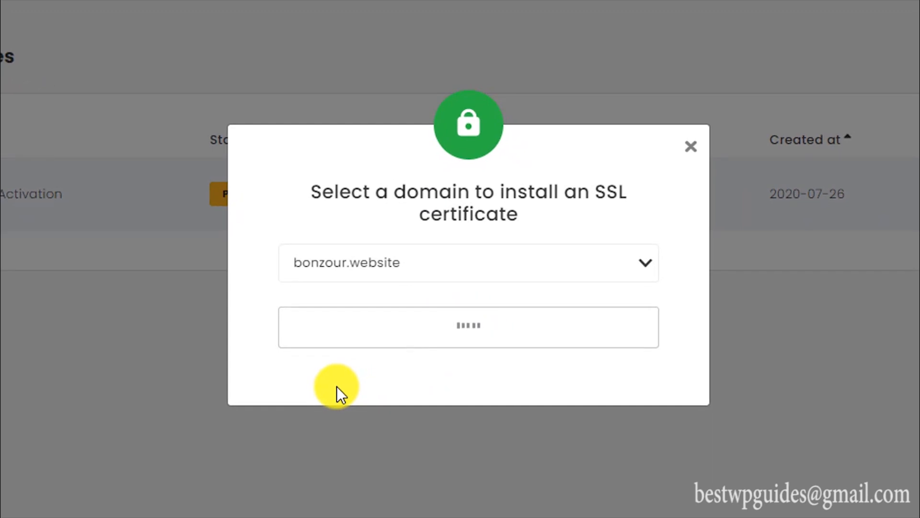
mouse_move(343, 373)
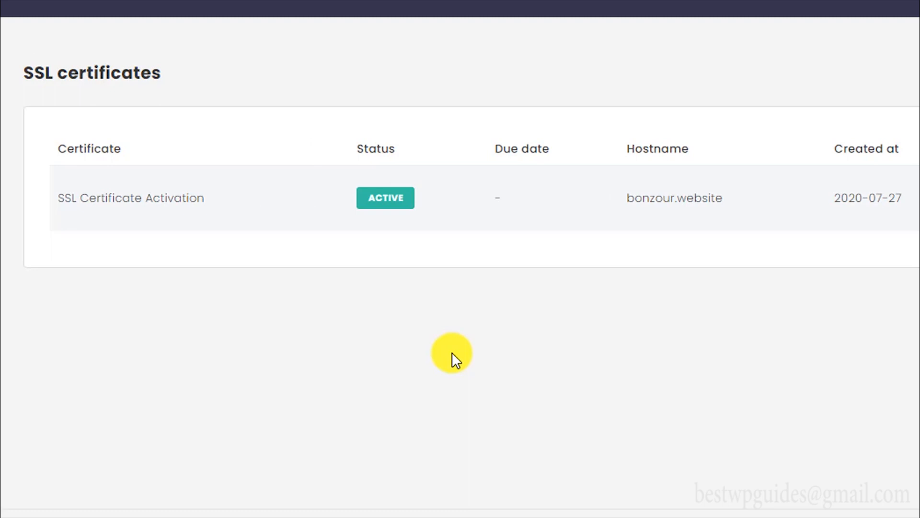
mouse_move(516, 114)
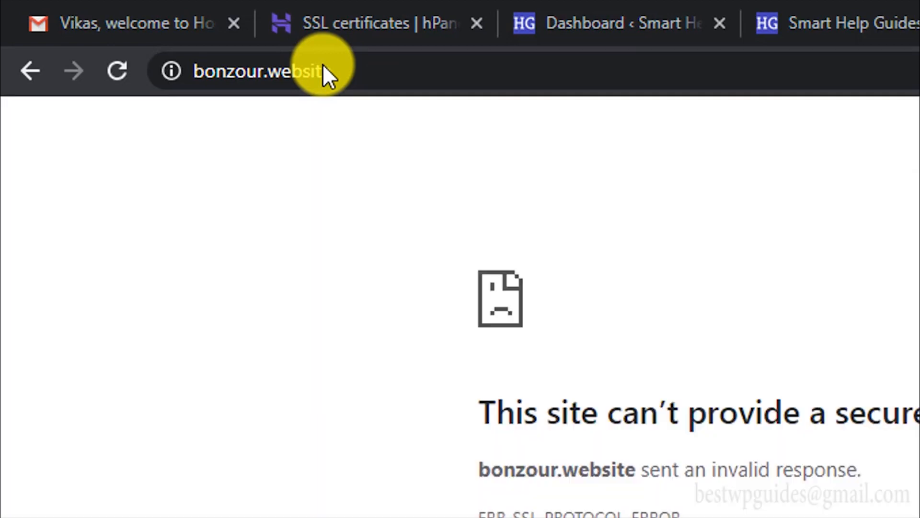
Reload bonzour.website and confirm its padlock shows a valid Let's Encrypt certificate
left_click(116, 70)
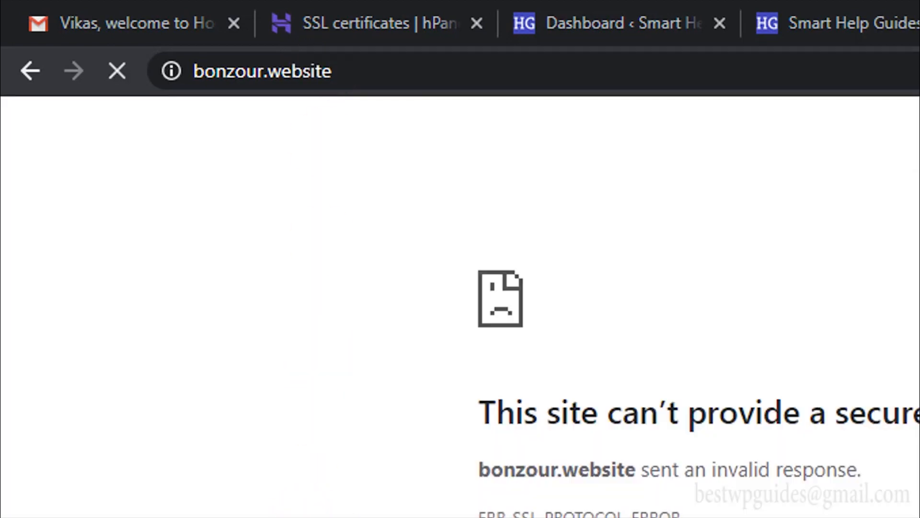
left_click(116, 70)
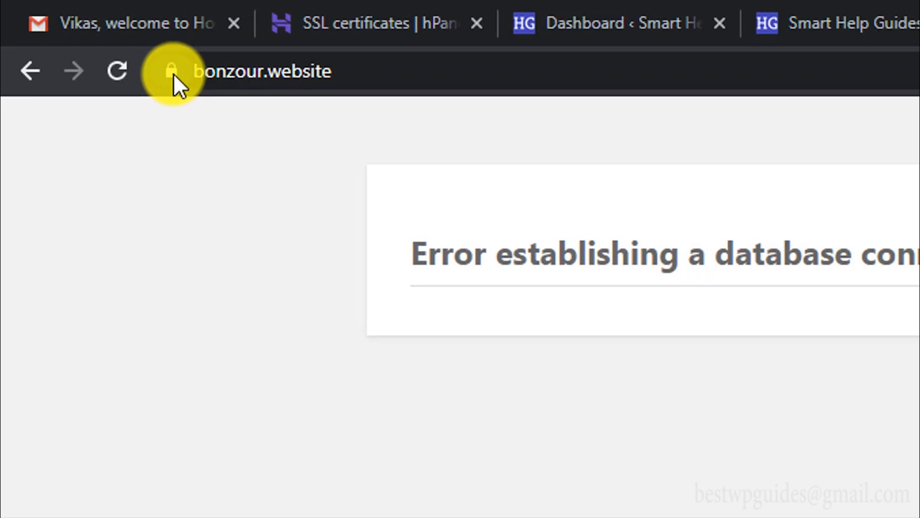
left_click(170, 71)
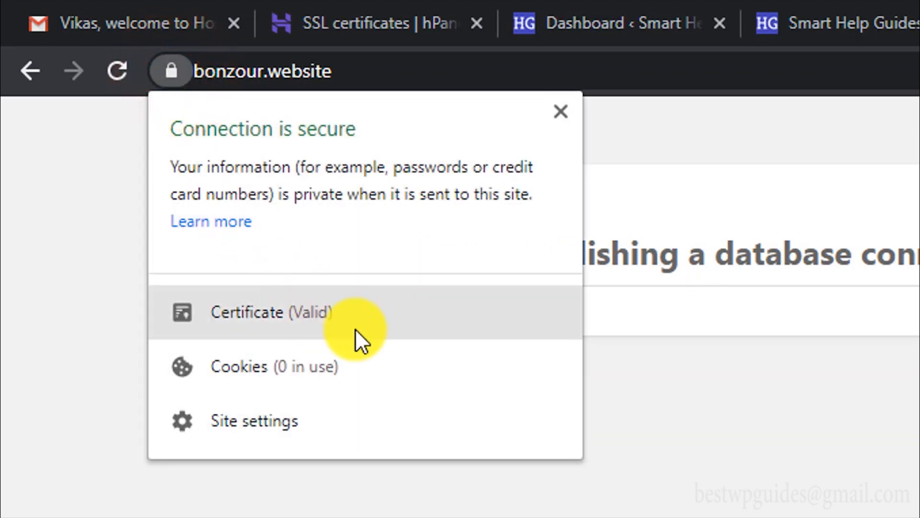
mouse_move(268, 141)
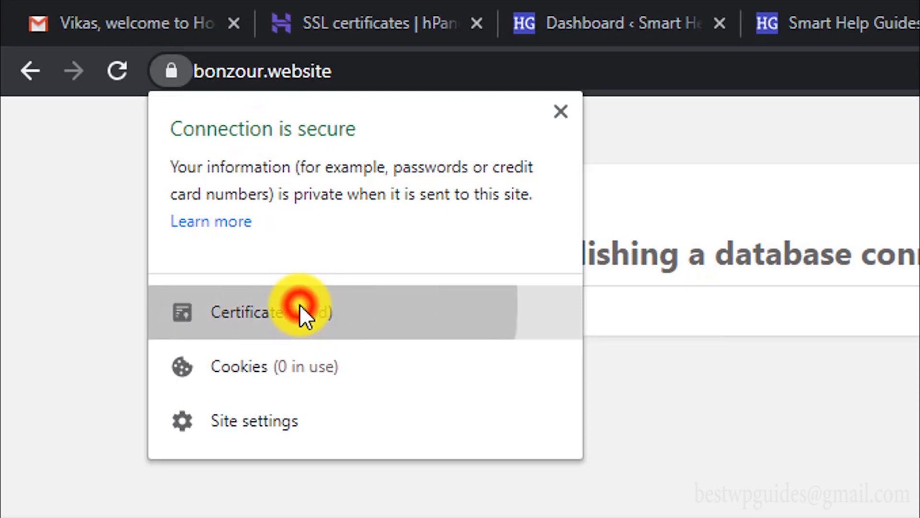
left_click(282, 310)
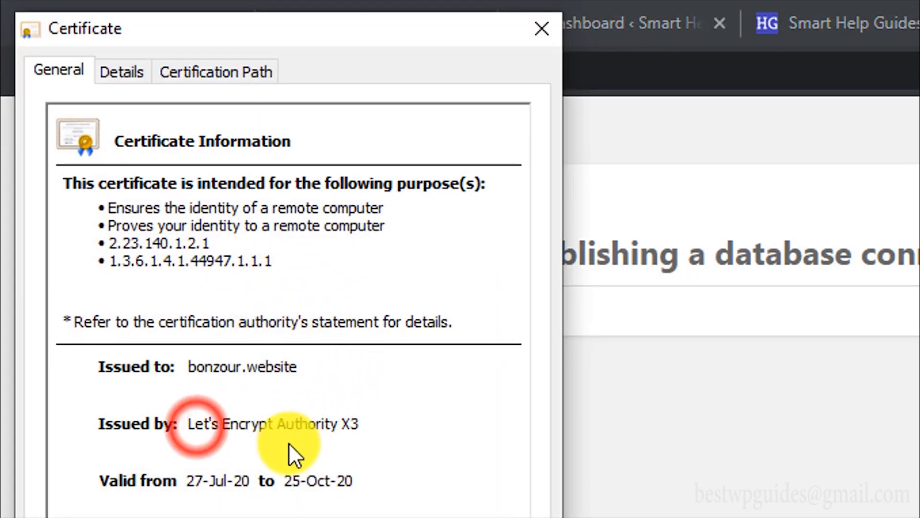
mouse_move(288, 498)
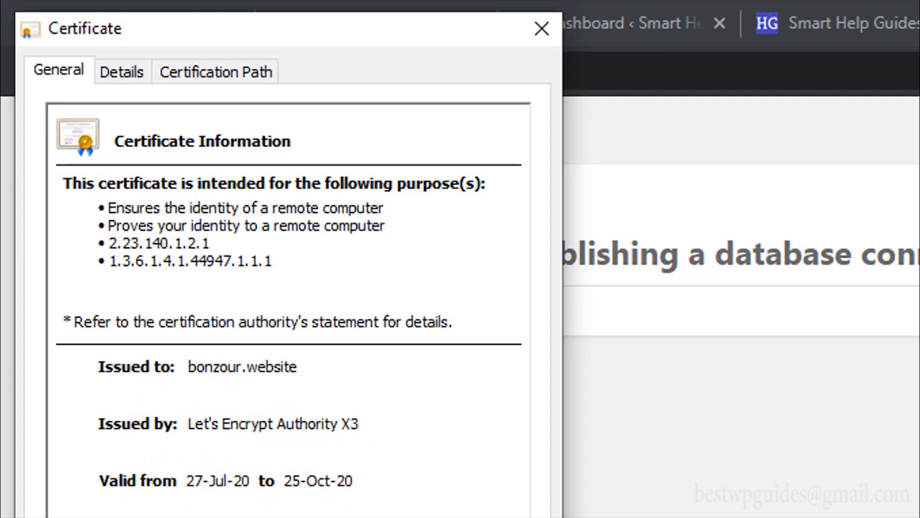
left_click(540, 28)
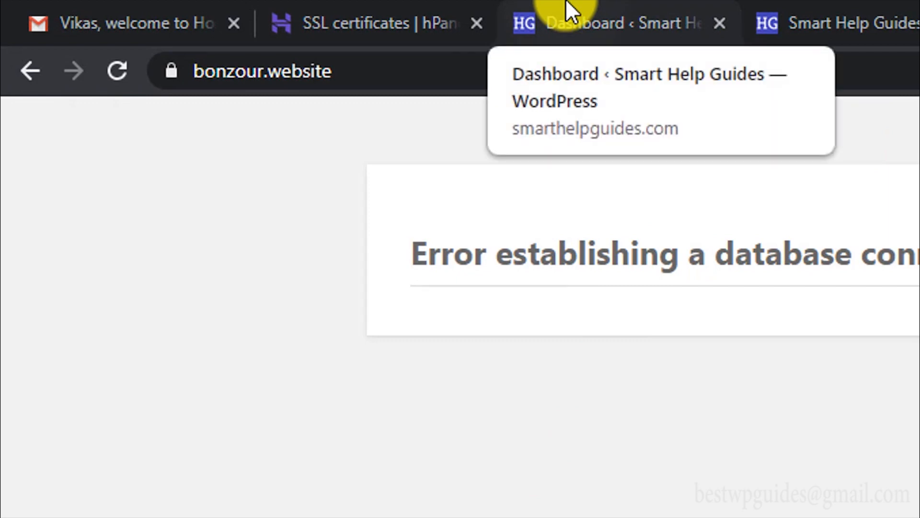
Switch to the Smart Help Guides dashboard tab
left_click(370, 23)
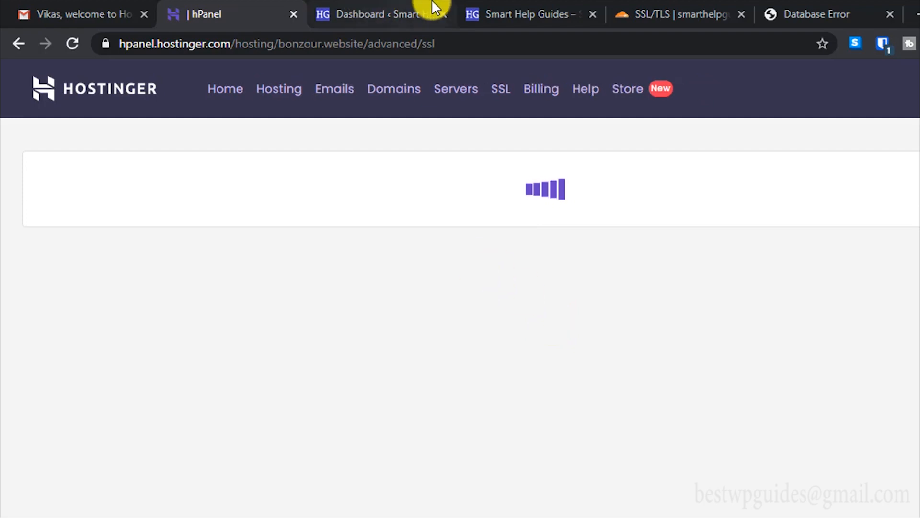
Compare the smarthelpguides.com homepage with the hPanel SSL page, then go to its Cloudflare SSL/TLS page
left_click(527, 15)
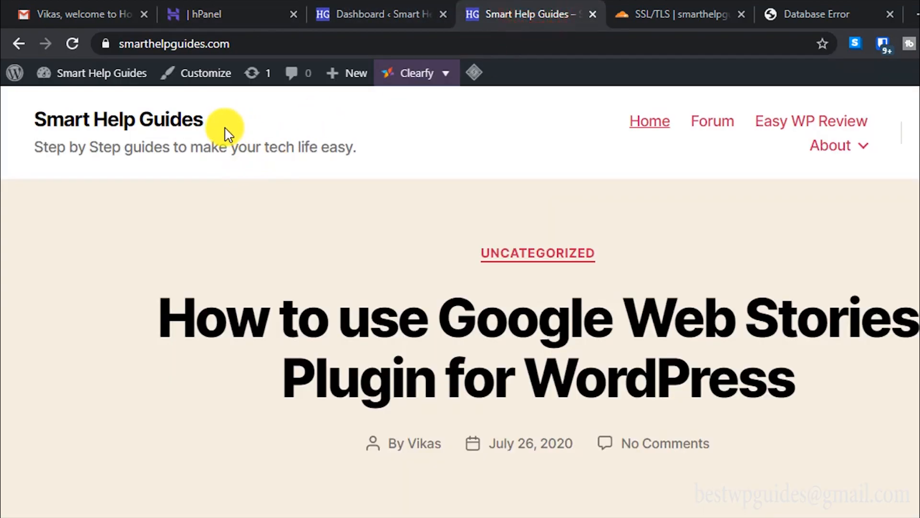
left_click(205, 15)
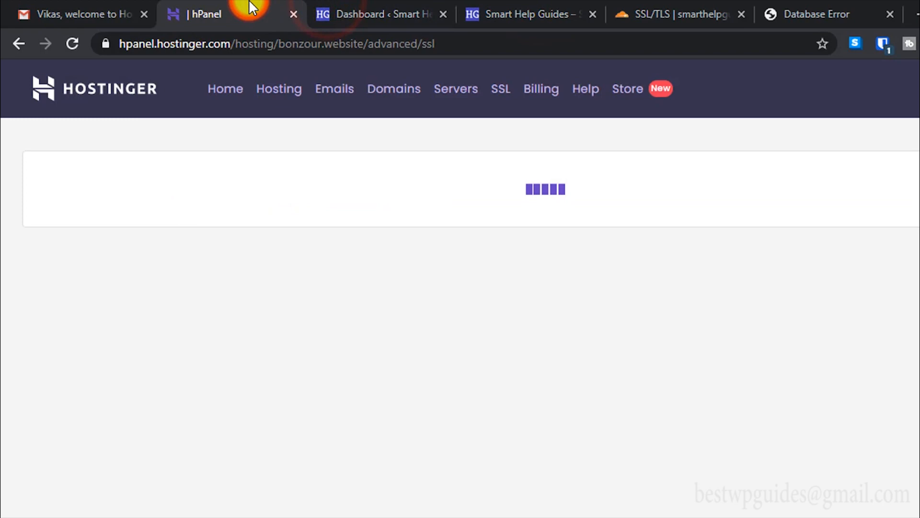
left_click(528, 14)
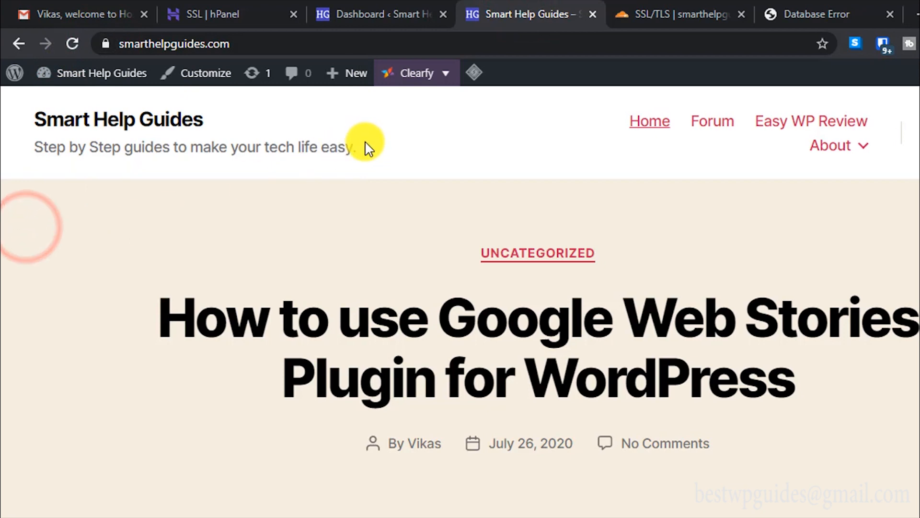
mouse_move(658, 15)
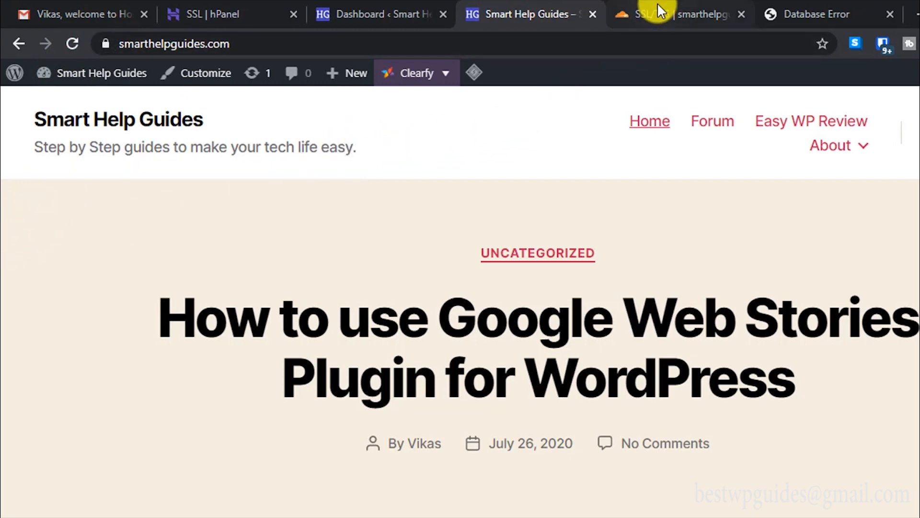
left_click(681, 15)
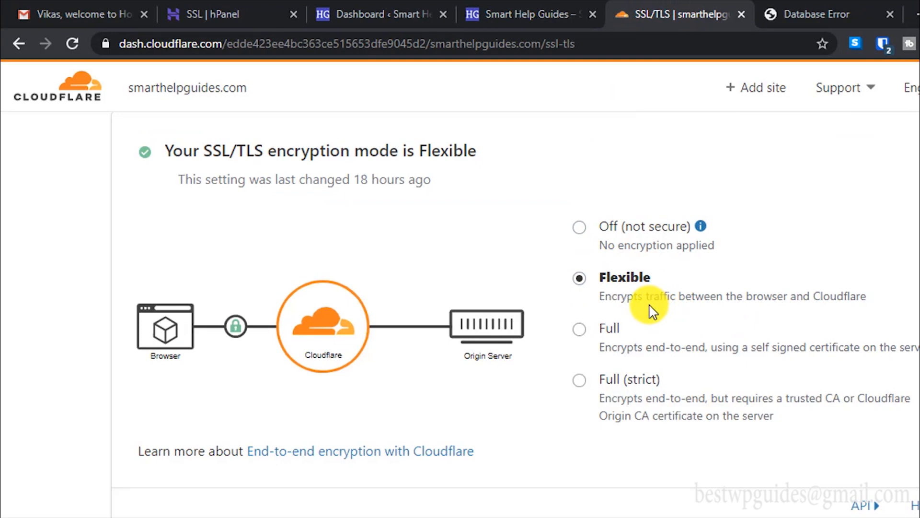
mouse_move(267, 43)
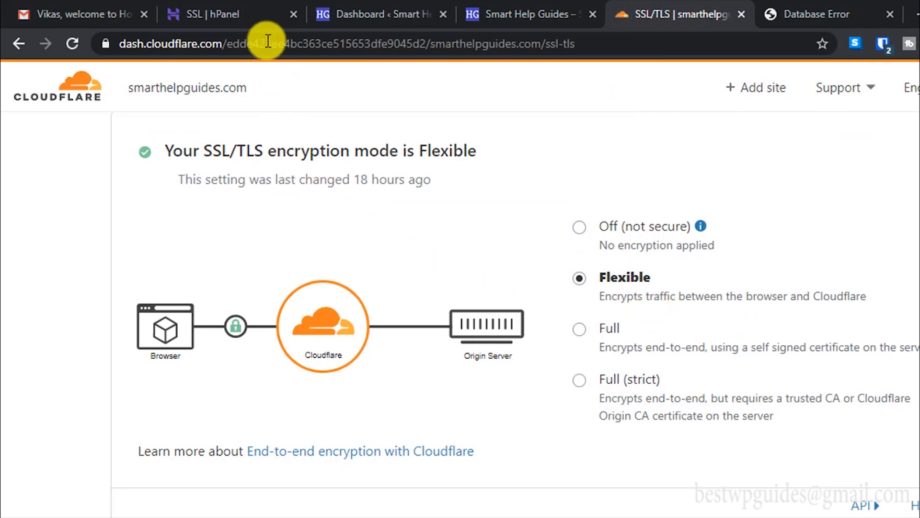
Return from Cloudflare's Flexible mode view to the hPanel SSL page
left_click(211, 15)
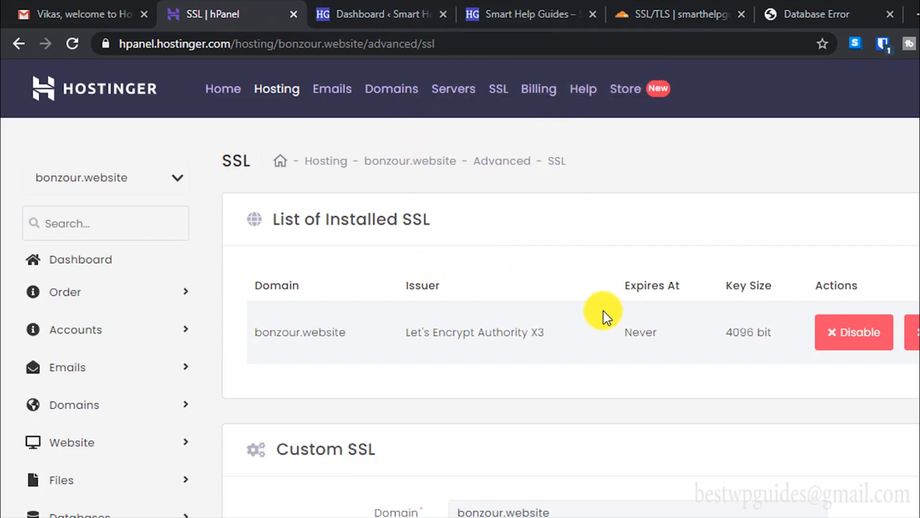
mouse_move(273, 147)
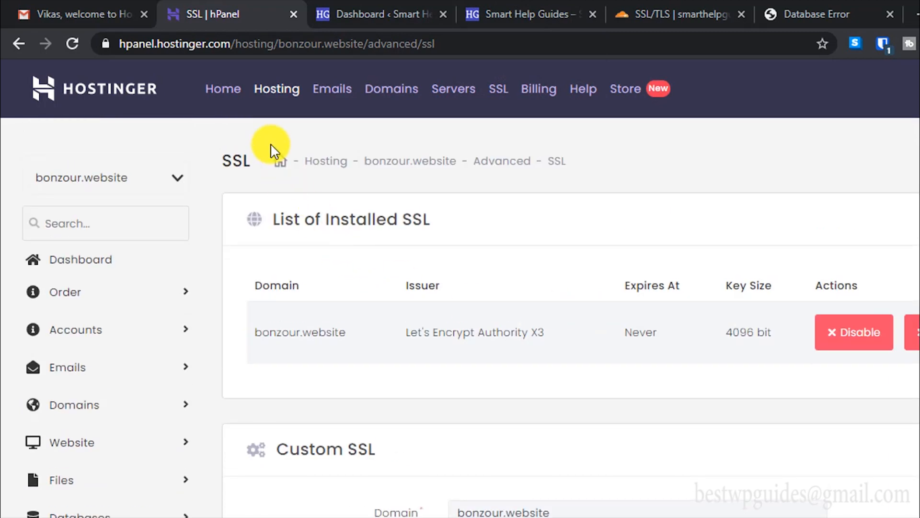
mouse_move(132, 180)
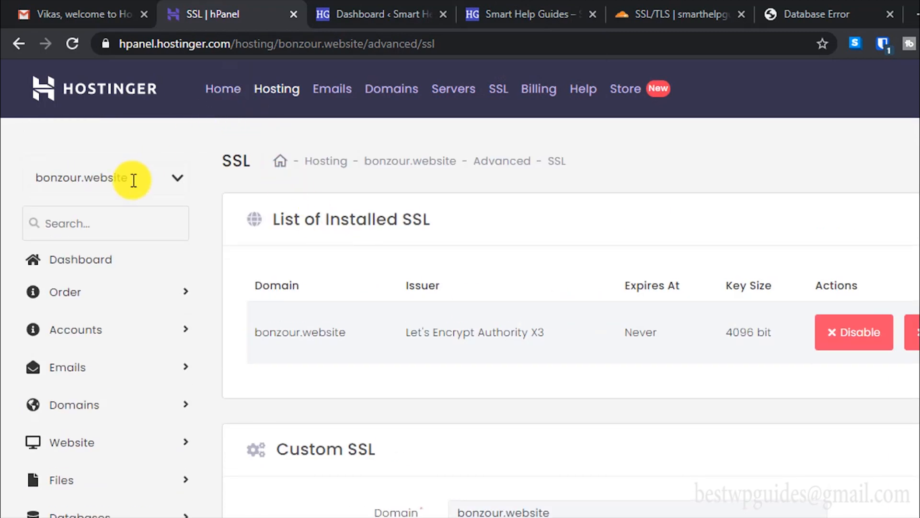
mouse_move(276, 88)
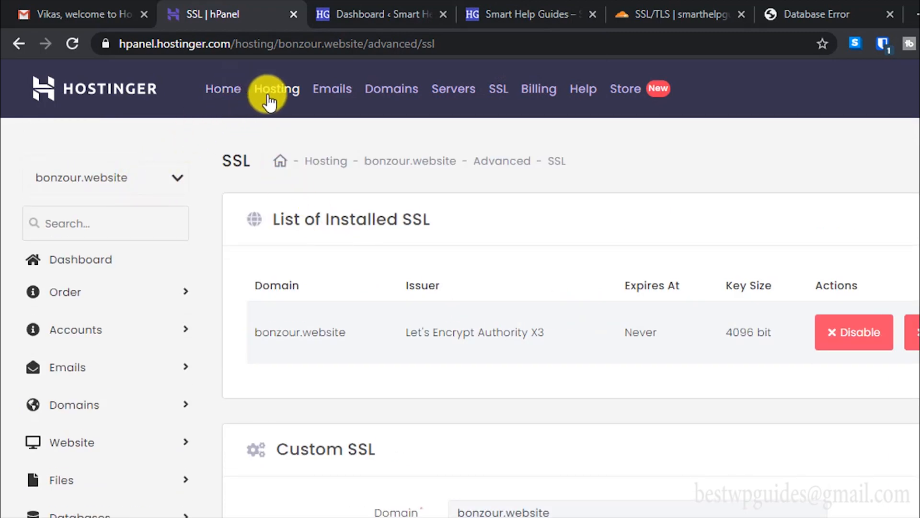
Go to the Hosting overview and start managing the smarthelpguides.com website
left_click(275, 89)
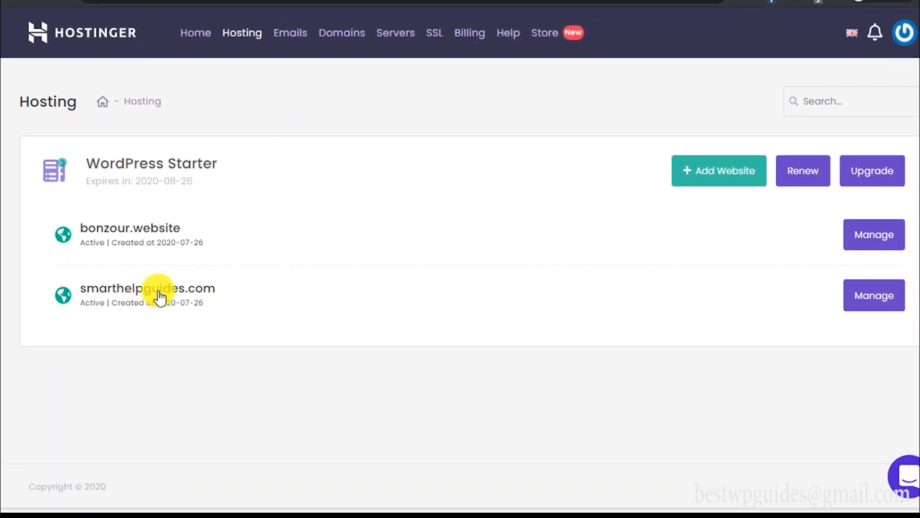
mouse_move(676, 358)
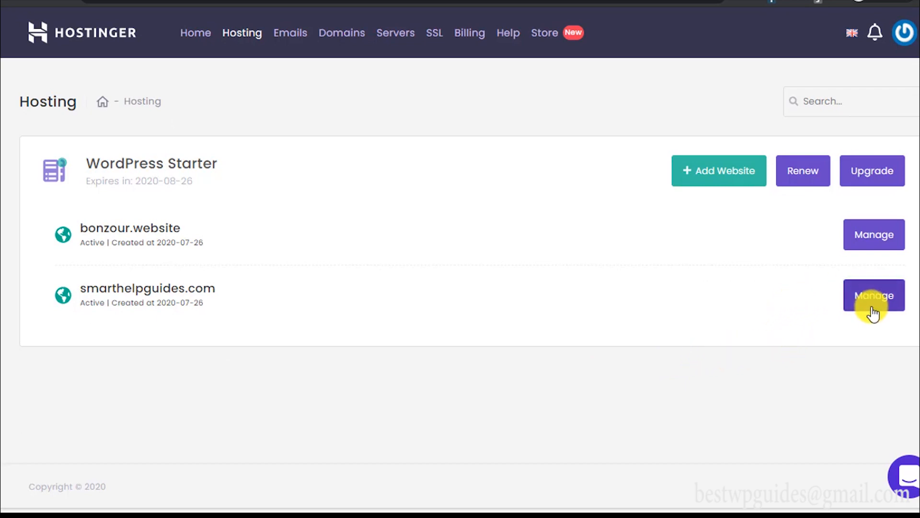
left_click(874, 295)
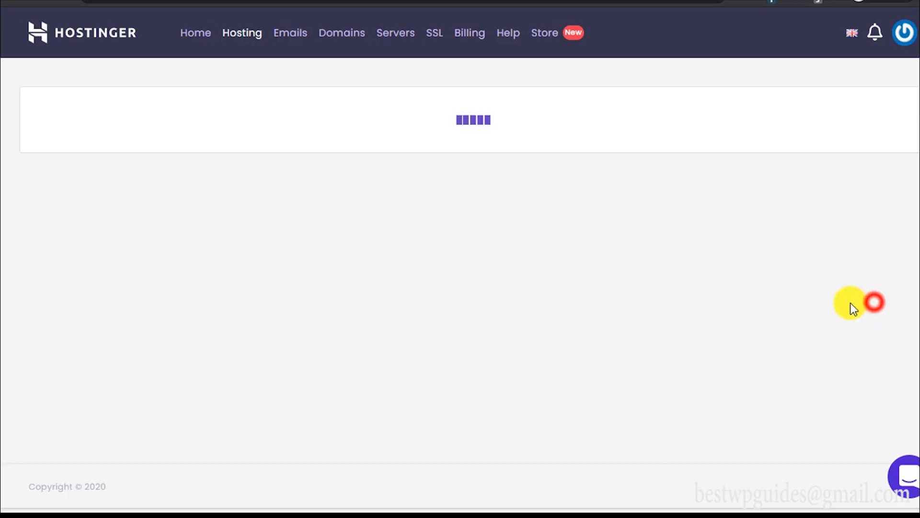
mouse_move(650, 338)
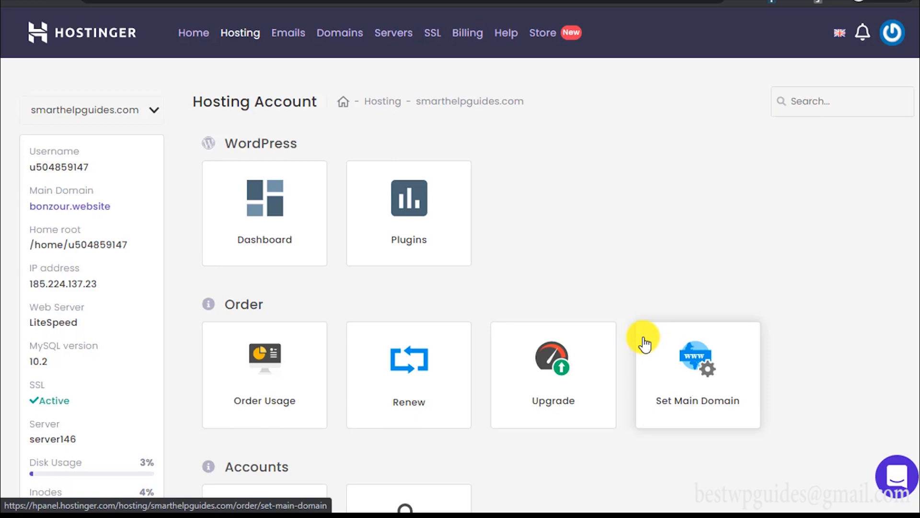
Scroll through smarthelpguides.com's hosting account page, reviewing SSL status and nameserver notes
scroll("down", 3)
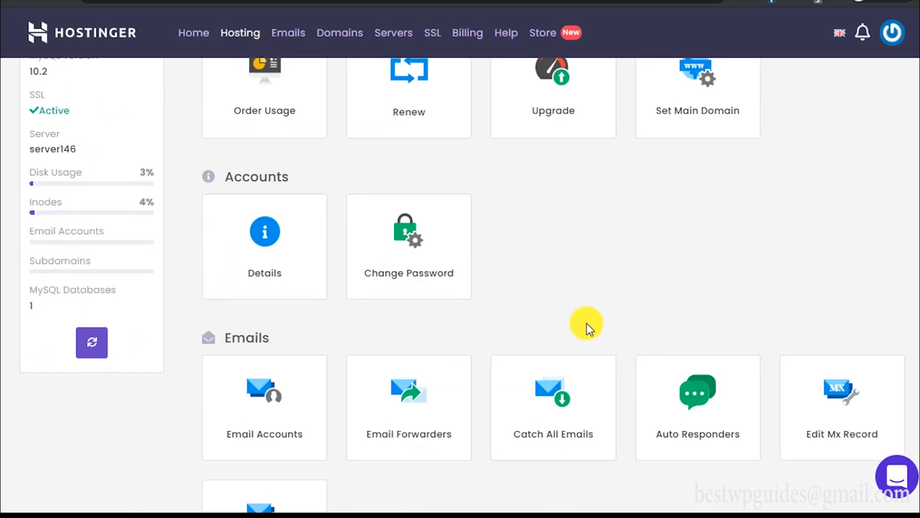
scroll("down", 3)
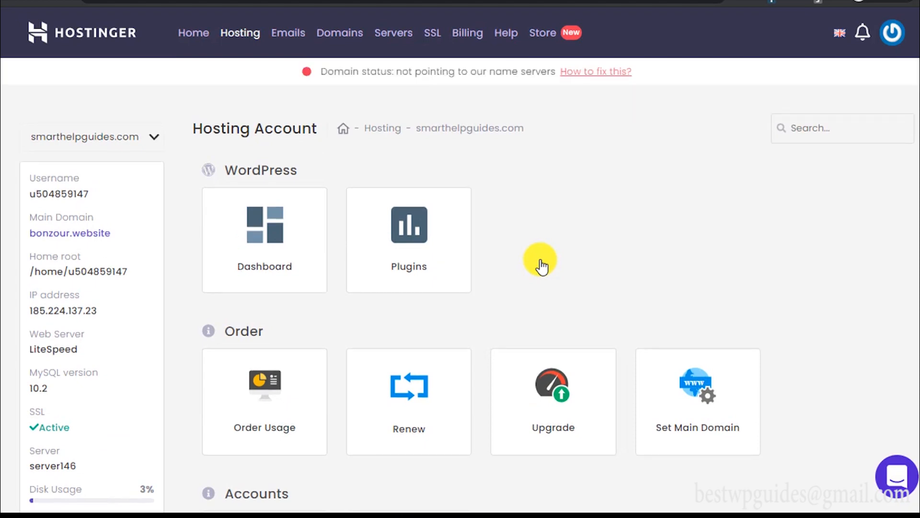
scroll("down", 3)
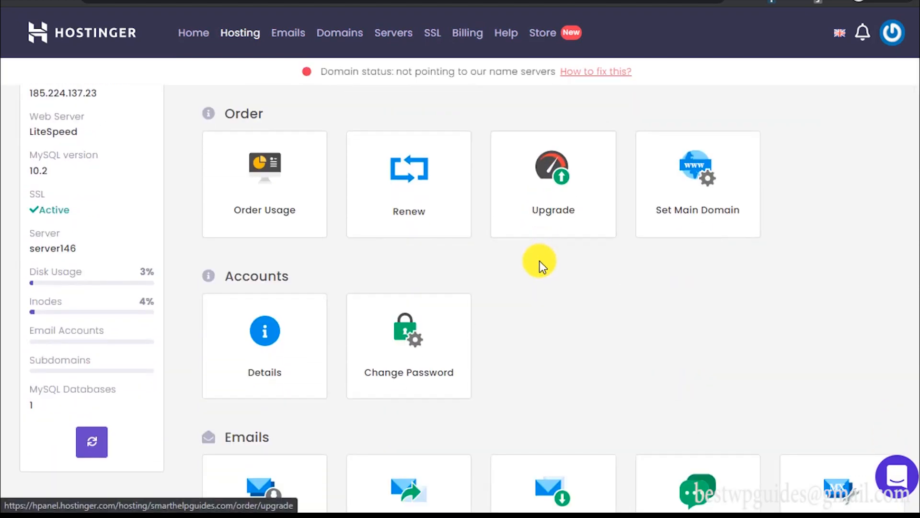
mouse_move(536, 261)
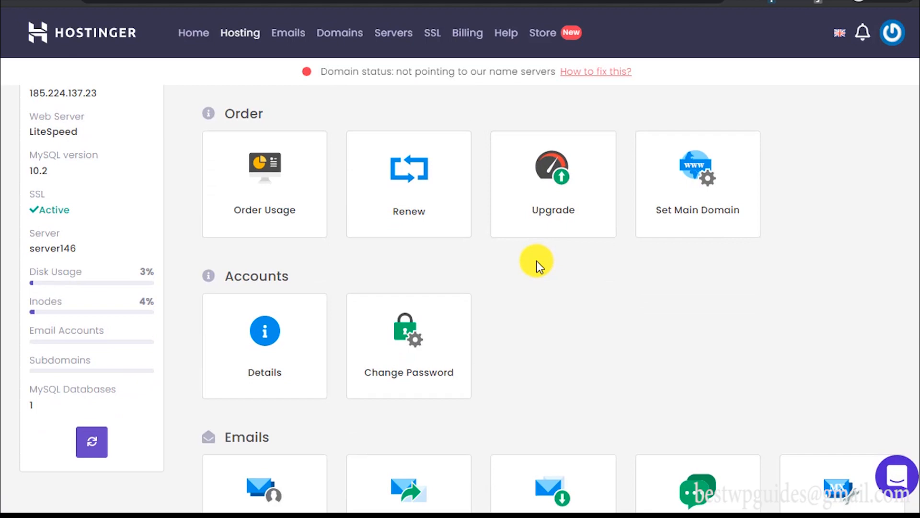
mouse_move(522, 258)
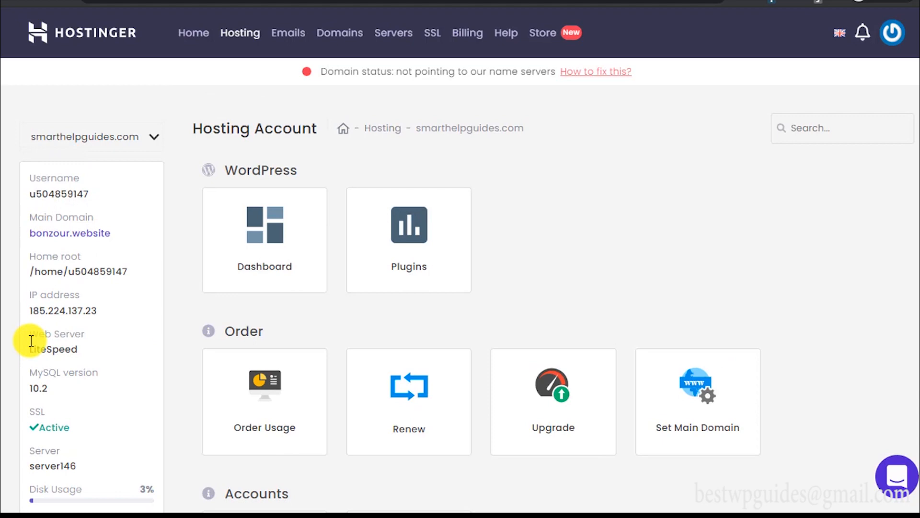
scroll("down", 3)
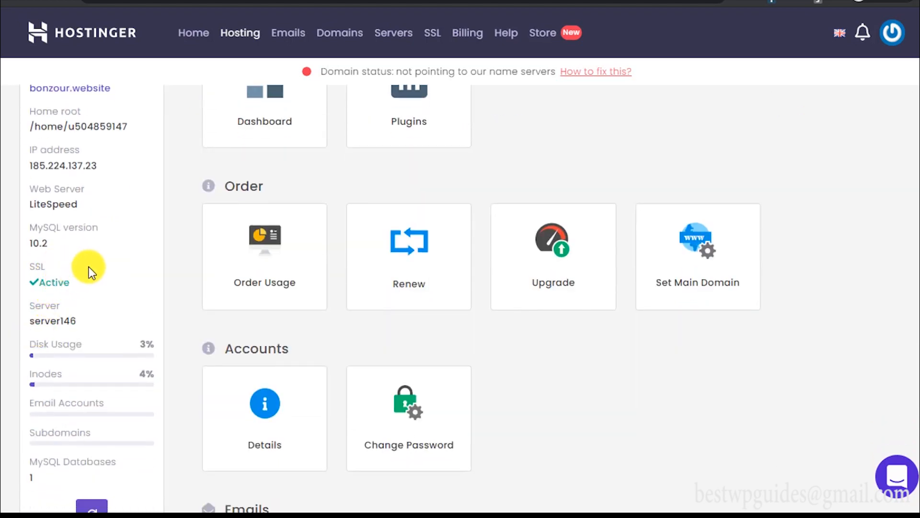
scroll("down", 3)
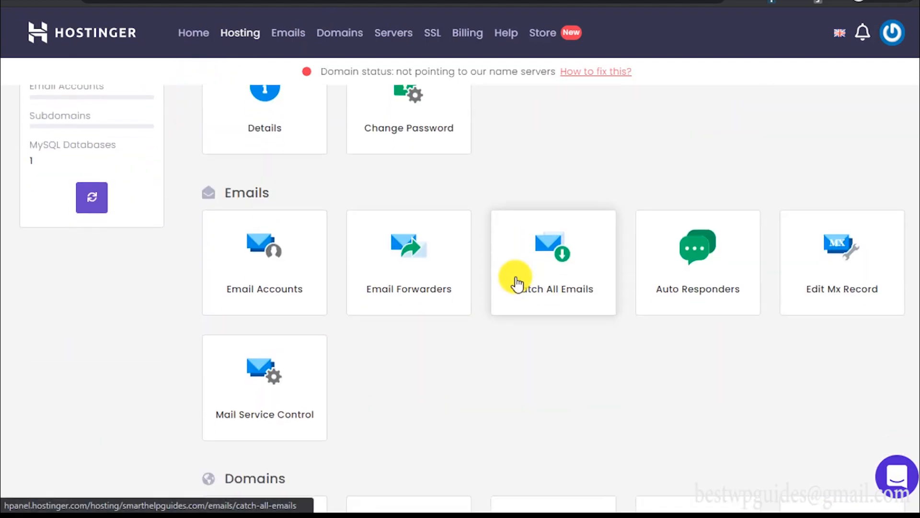
scroll("down", 3)
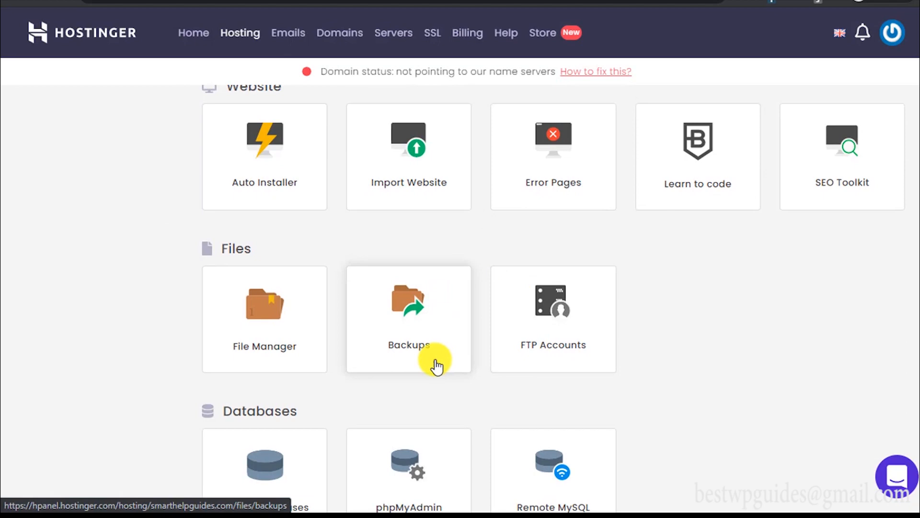
scroll("down", 3)
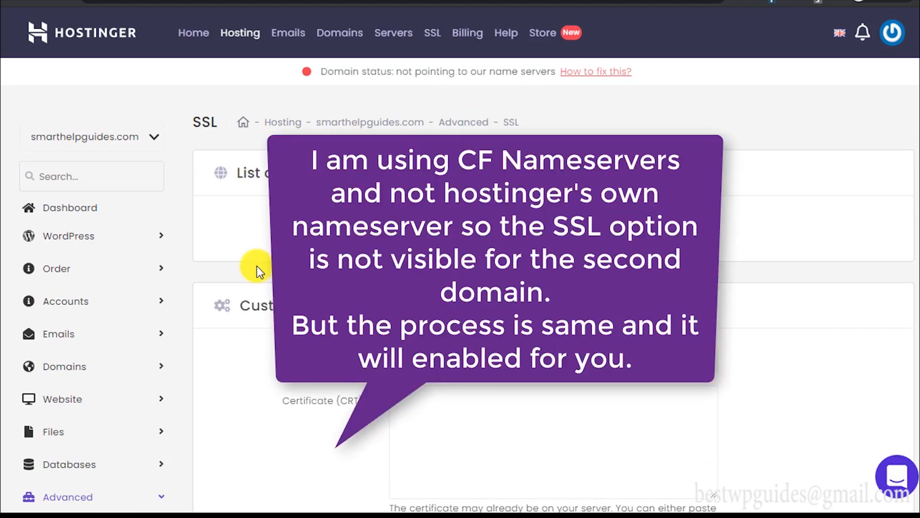
Review the smarthelpguides.com SSL section, then switch to its Cloudflare dashboard
scroll("down", 3)
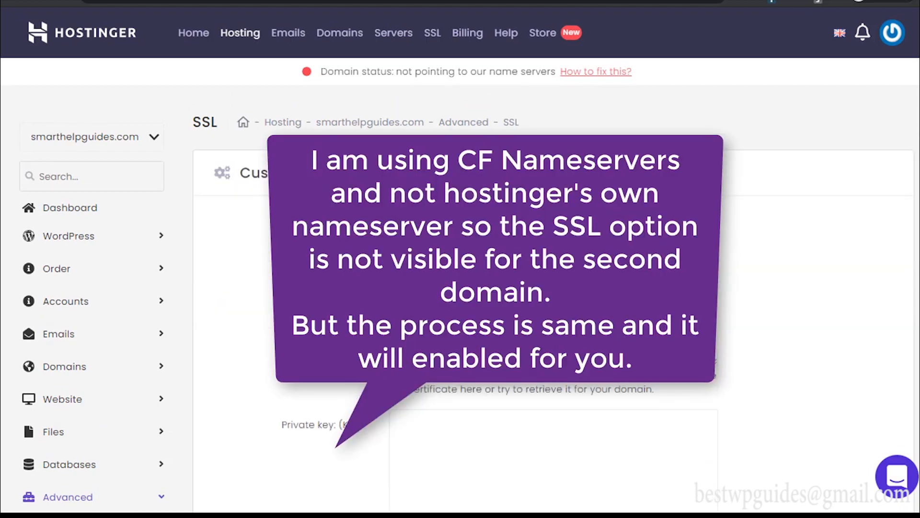
scroll("down", 3)
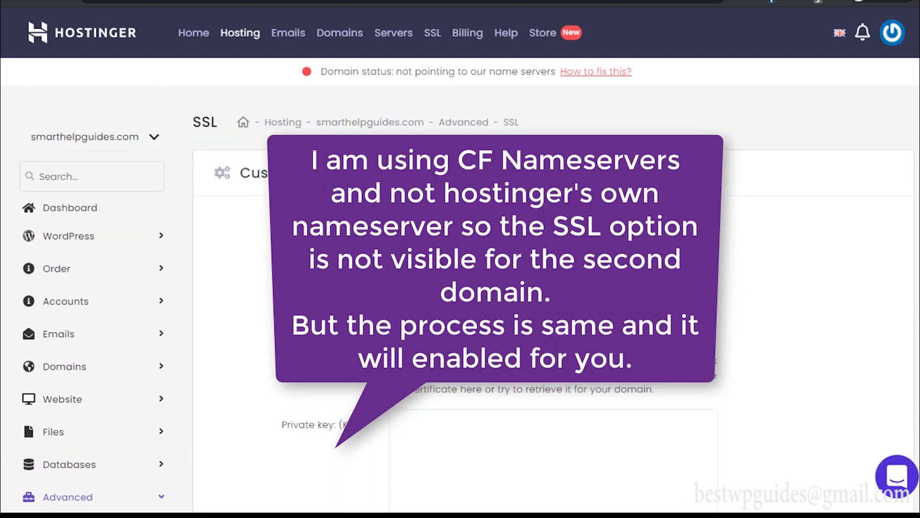
mouse_move(414, 111)
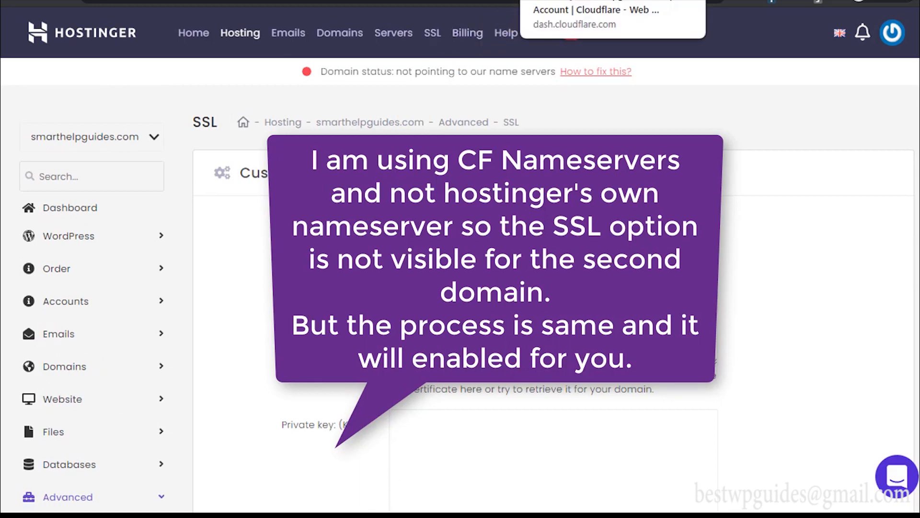
left_click(593, 9)
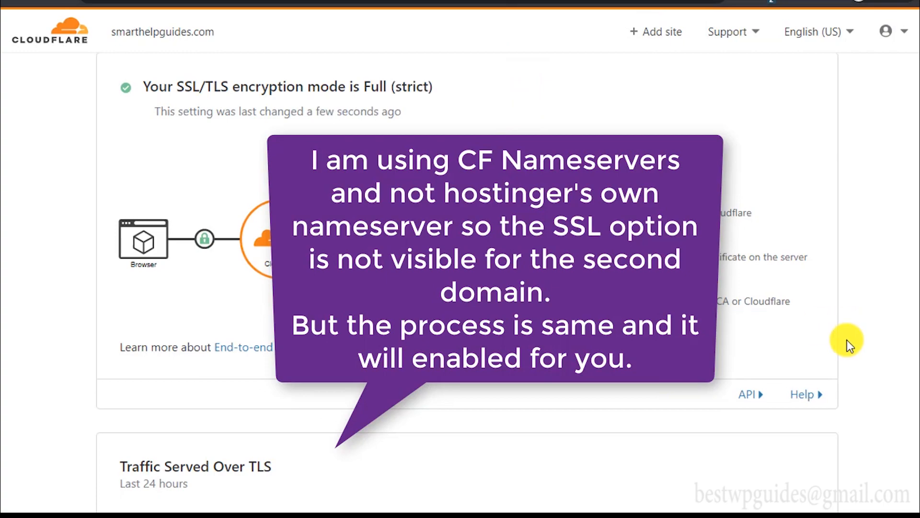
Scroll down to the Traffic Served Over TLS breakdown after Full (strict) is set
scroll("down", 3)
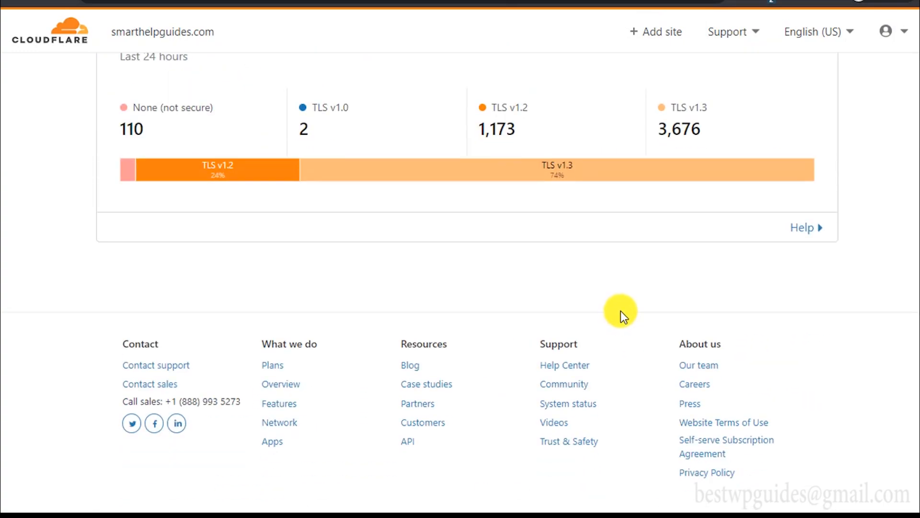